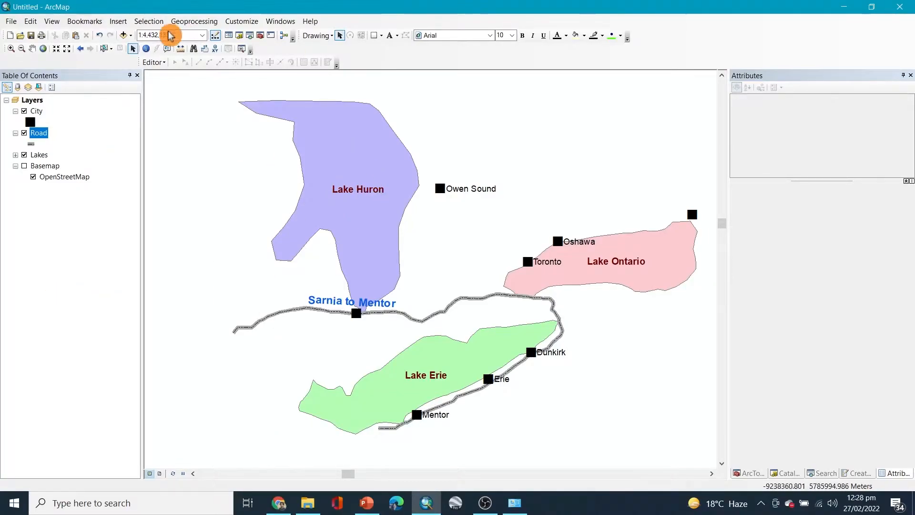
- Save the current map document from the File menu
{"action": "left_click", "coordinate": [10, 21]}
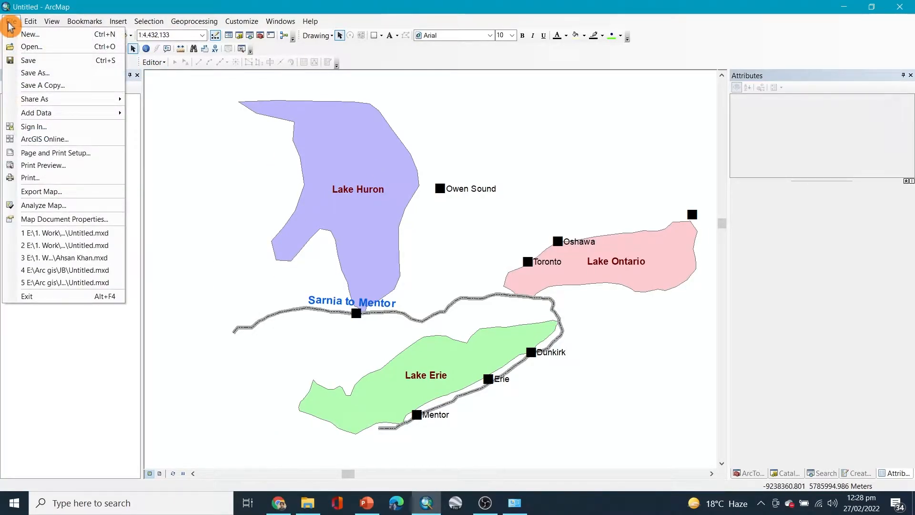
{"action": "mouse_move", "coordinate": [59, 63]}
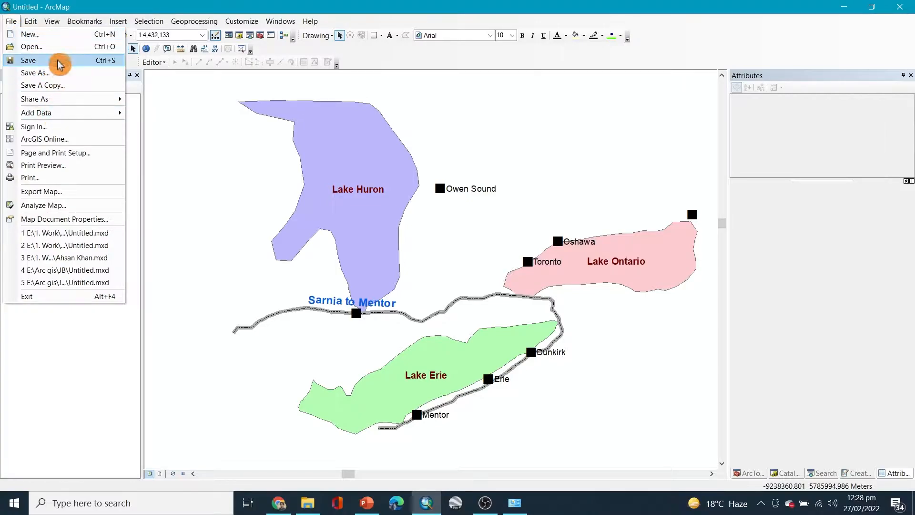
{"action": "left_click", "coordinate": [84, 21]}
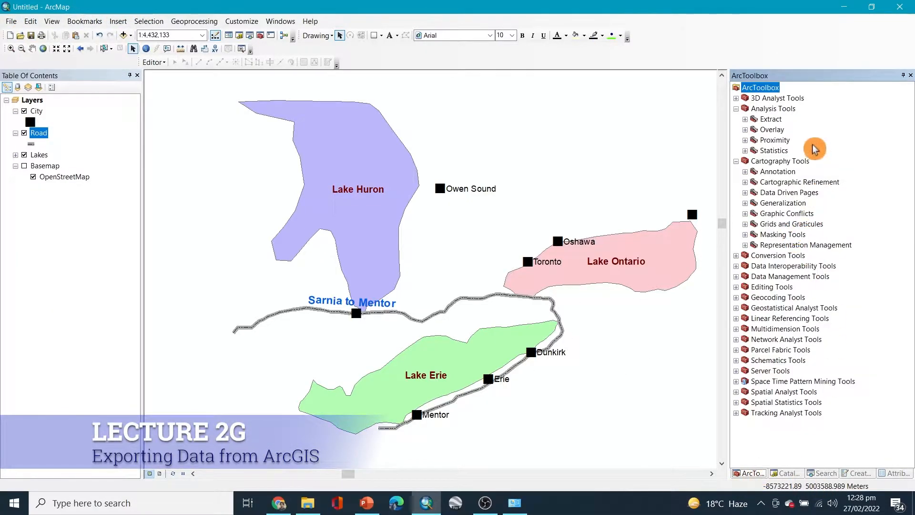
- Collapse Analysis and Cartography Tools and expand Conversion Tools down to To KML
{"action": "left_click", "coordinate": [737, 108]}
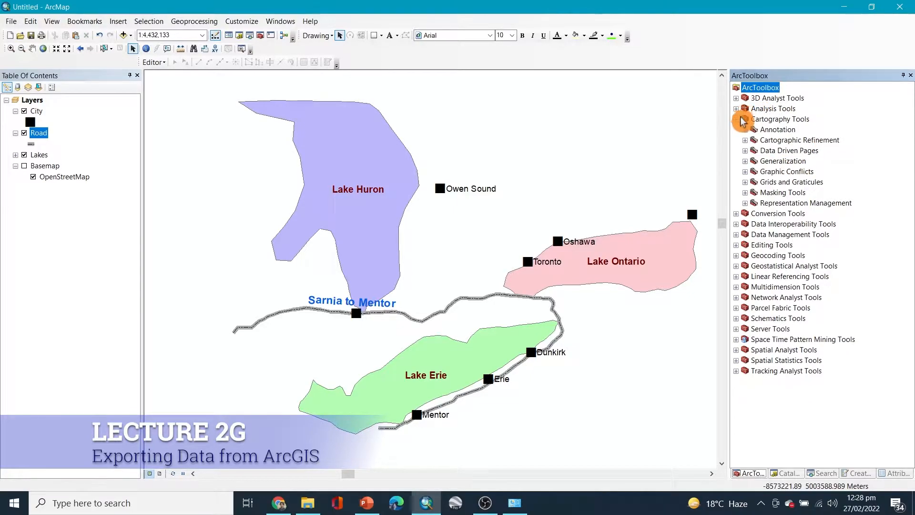
{"action": "left_click", "coordinate": [738, 120]}
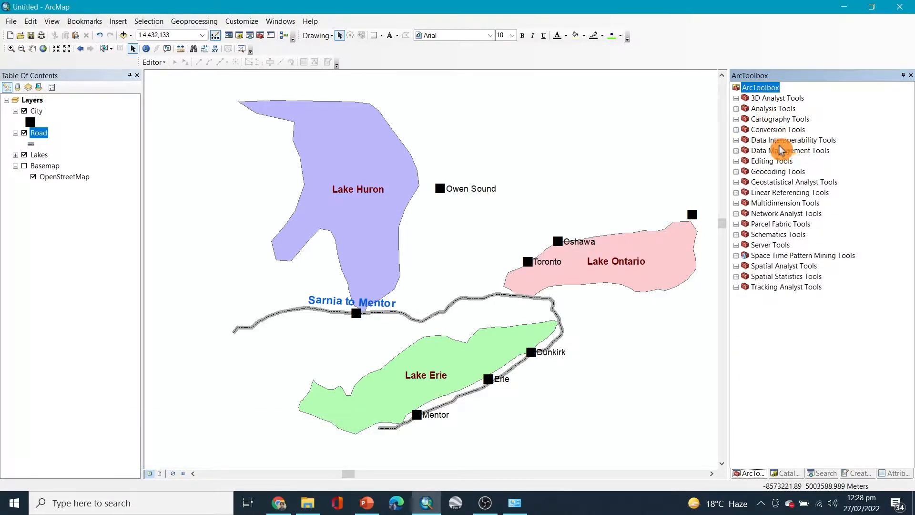
{"action": "mouse_move", "coordinate": [759, 171]}
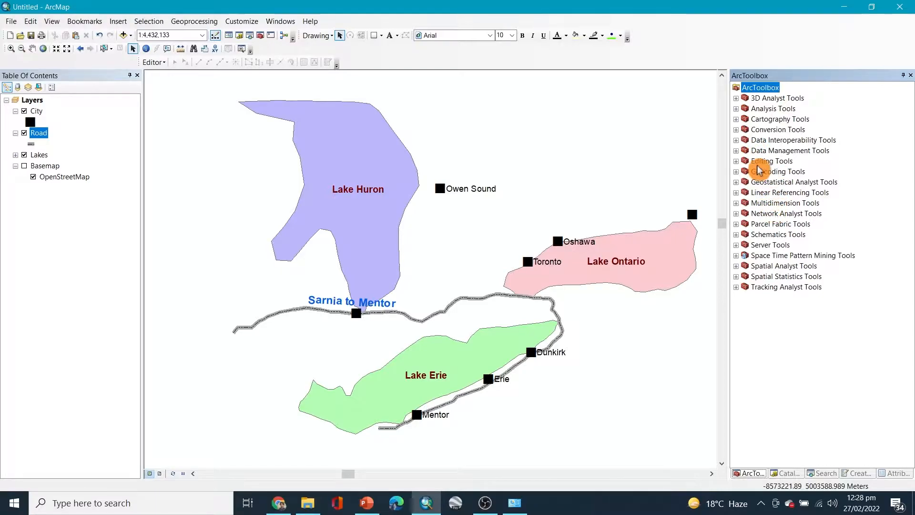
{"action": "mouse_move", "coordinate": [741, 134]}
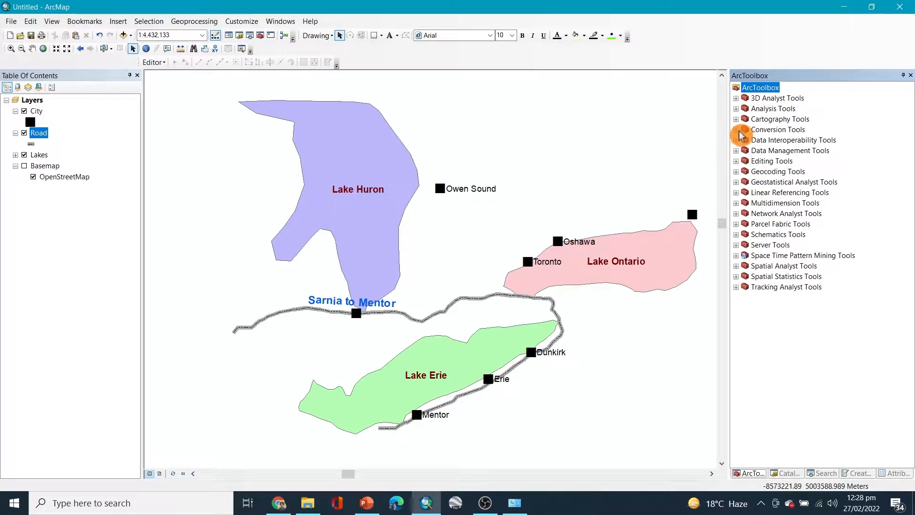
{"action": "left_click", "coordinate": [737, 129]}
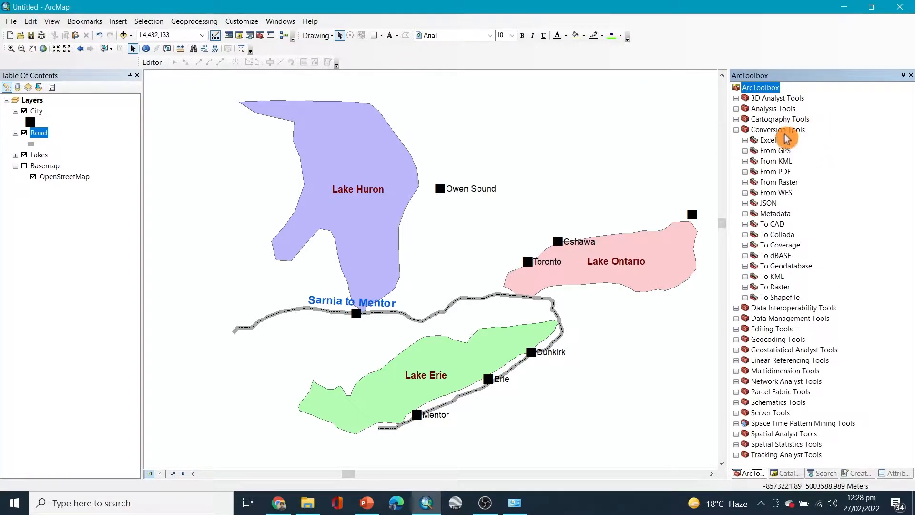
{"action": "left_click", "coordinate": [780, 130]}
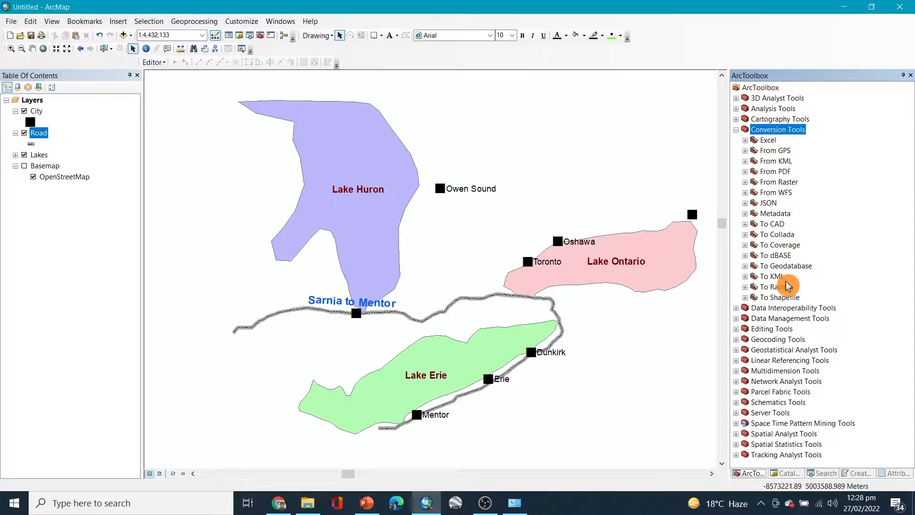
{"action": "mouse_move", "coordinate": [776, 218]}
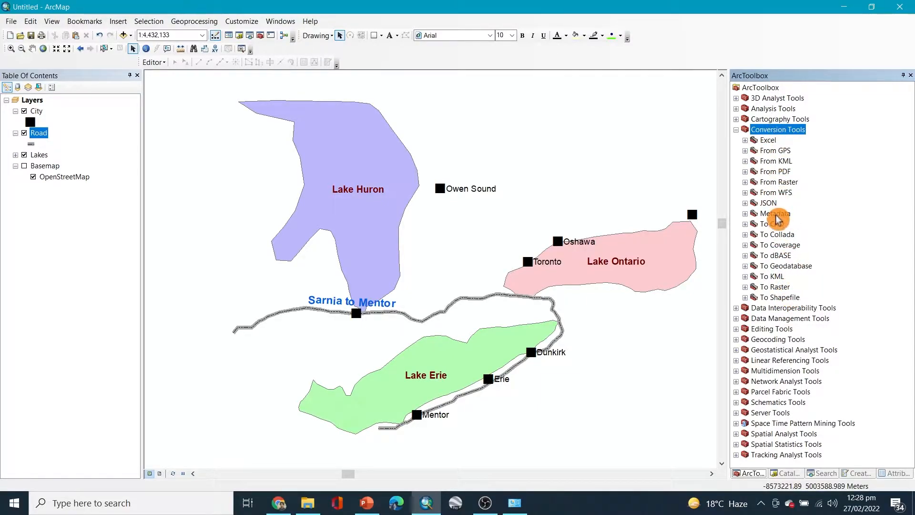
{"action": "mouse_move", "coordinate": [785, 208]}
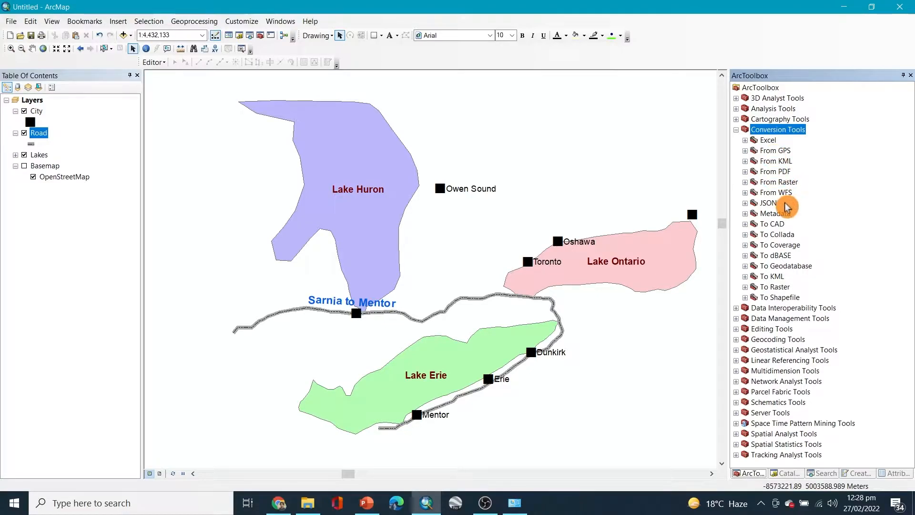
{"action": "mouse_move", "coordinate": [771, 156]}
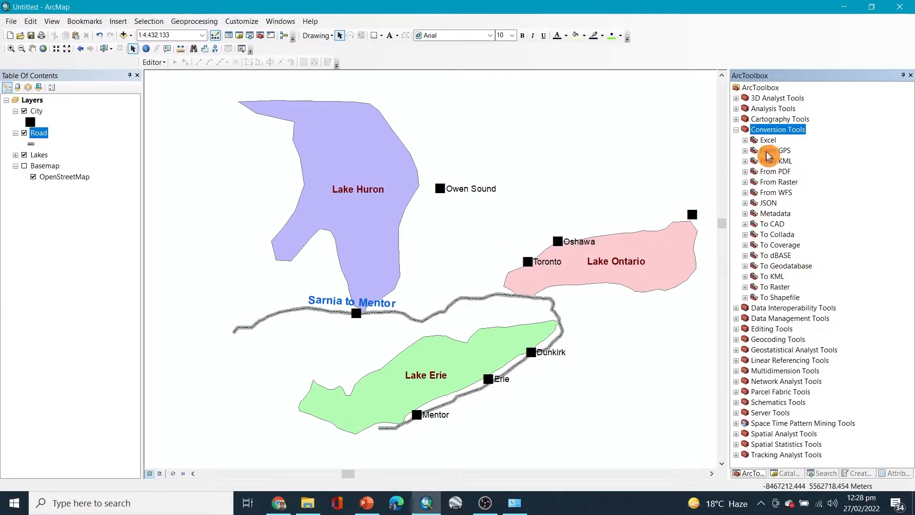
{"action": "mouse_move", "coordinate": [777, 299]}
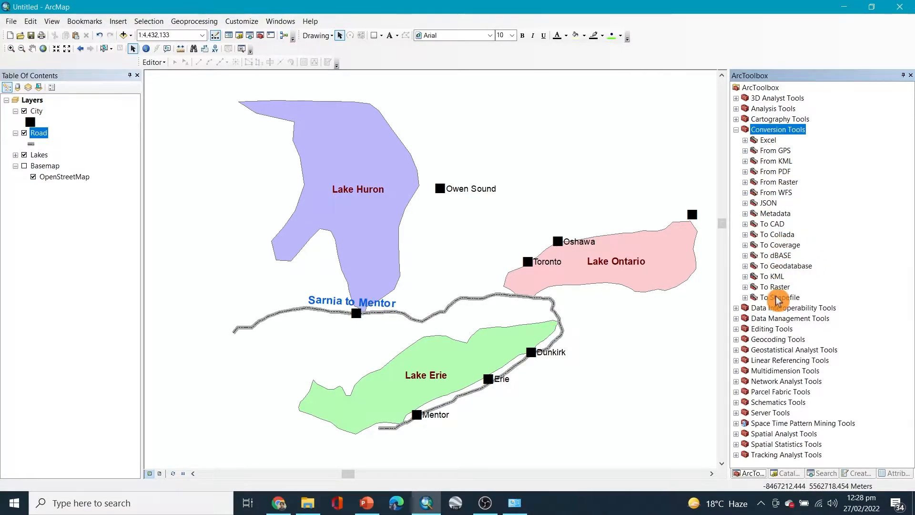
{"action": "mouse_move", "coordinate": [383, 195]}
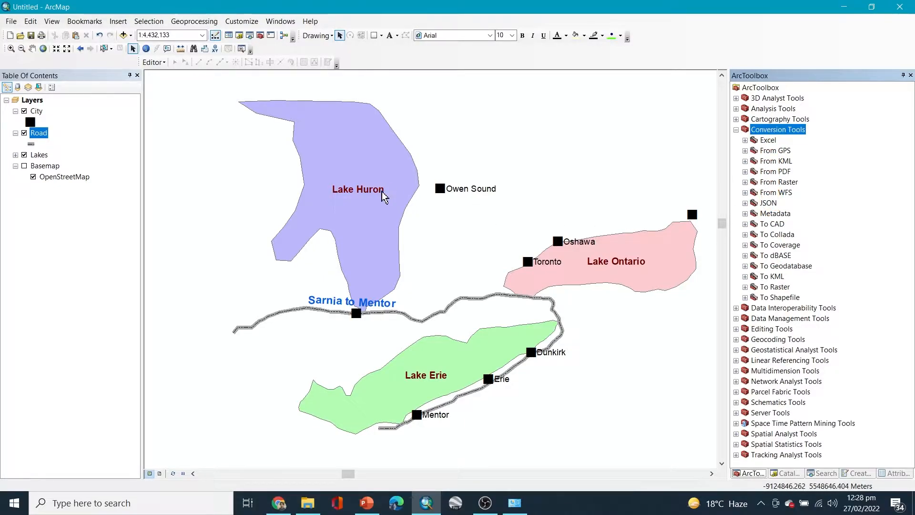
{"action": "mouse_move", "coordinate": [772, 230]}
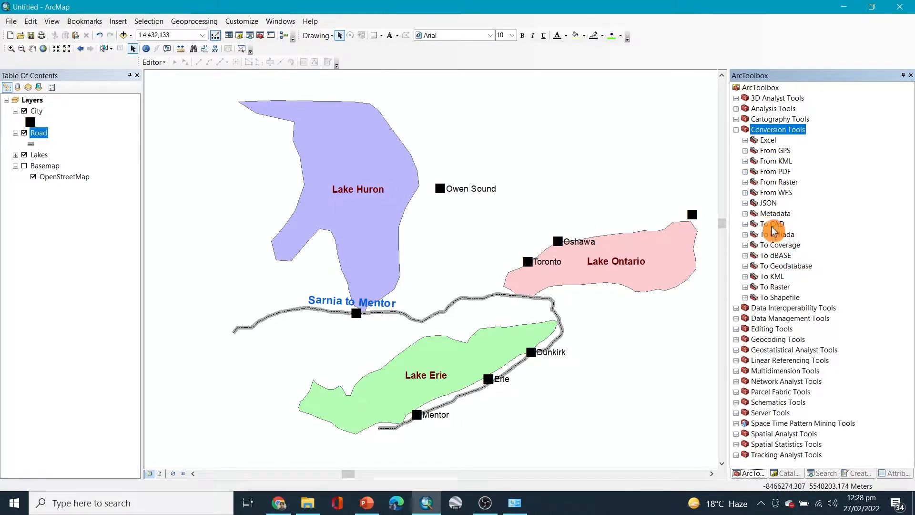
{"action": "mouse_move", "coordinate": [750, 284]}
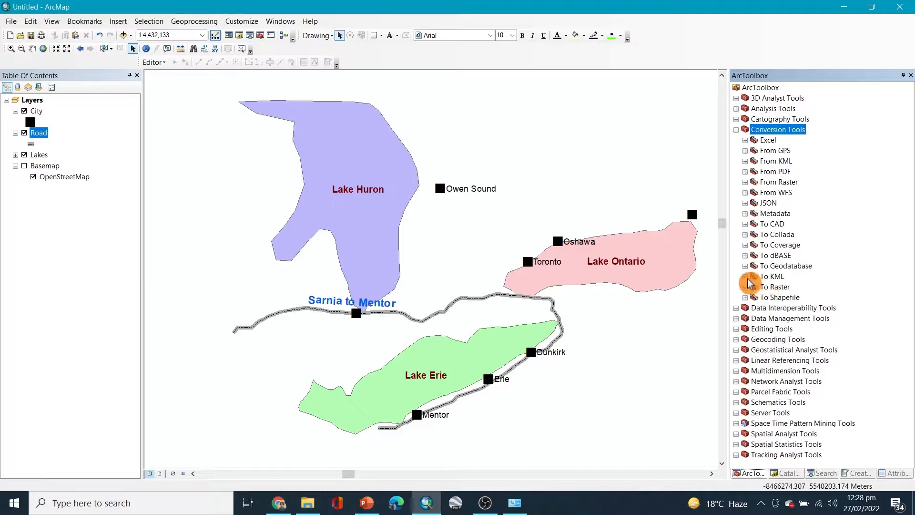
{"action": "mouse_move", "coordinate": [768, 224]}
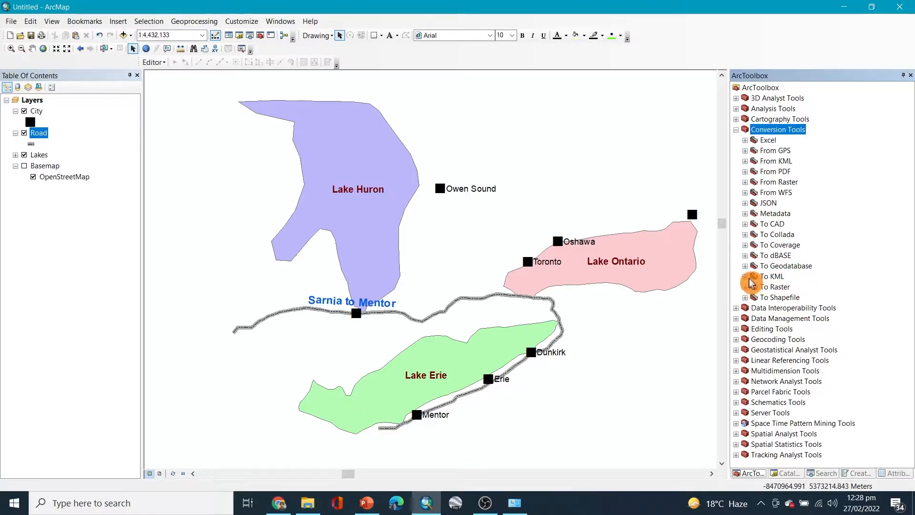
{"action": "mouse_move", "coordinate": [733, 300]}
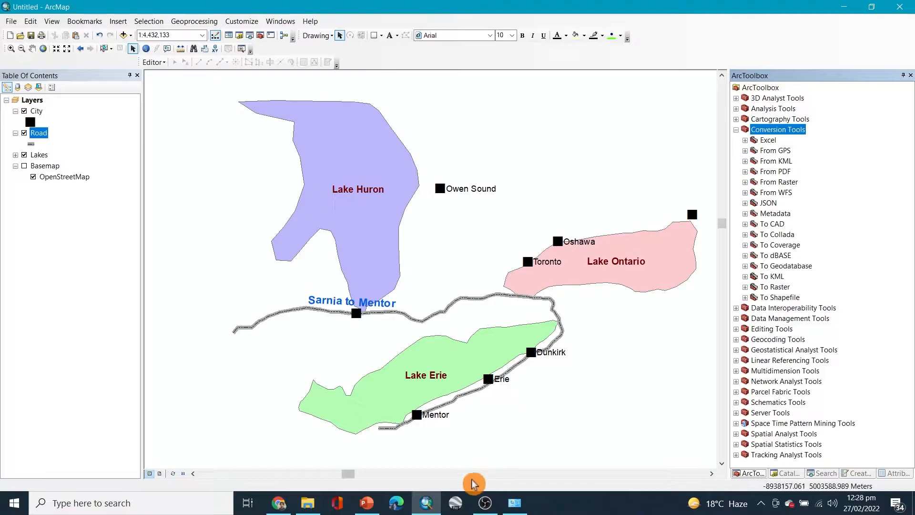
{"action": "mouse_move", "coordinate": [747, 282]}
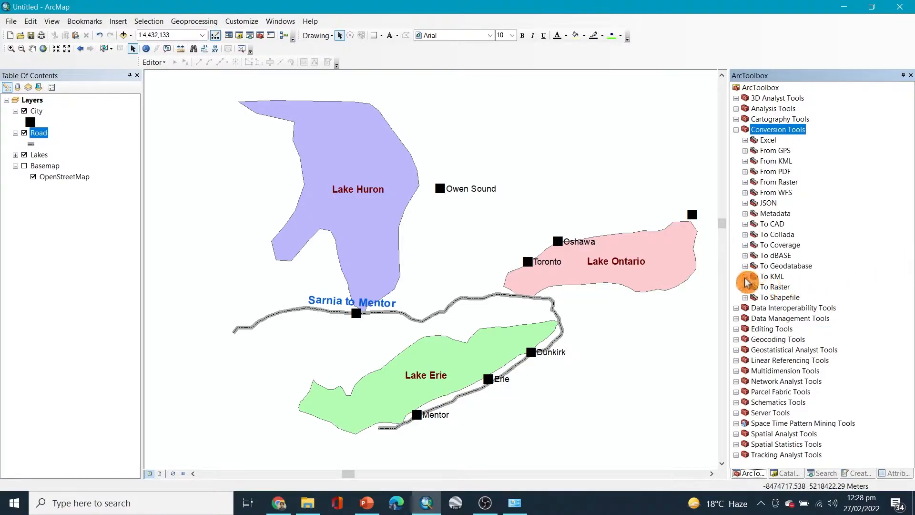
{"action": "left_click", "coordinate": [745, 276]}
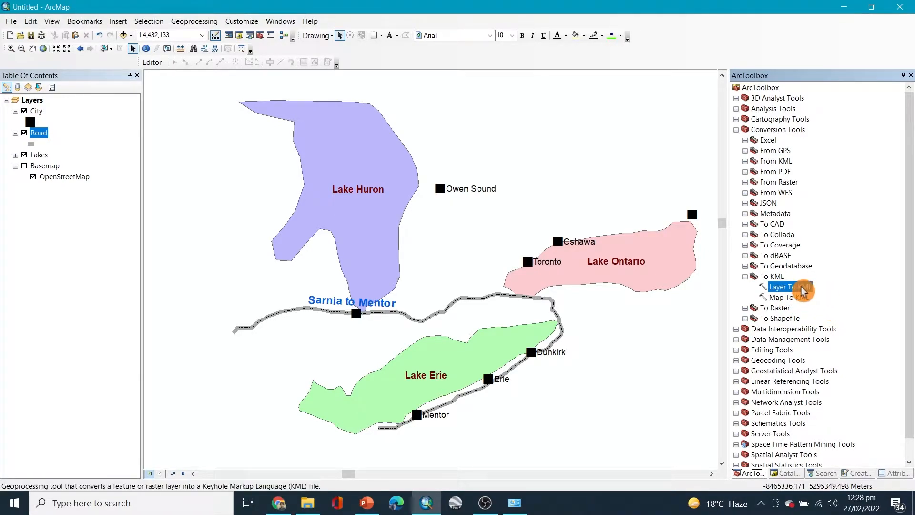
- Open Layer To KML, pick a map layer from the Layer list, and run it
{"action": "double_click", "coordinate": [782, 287]}
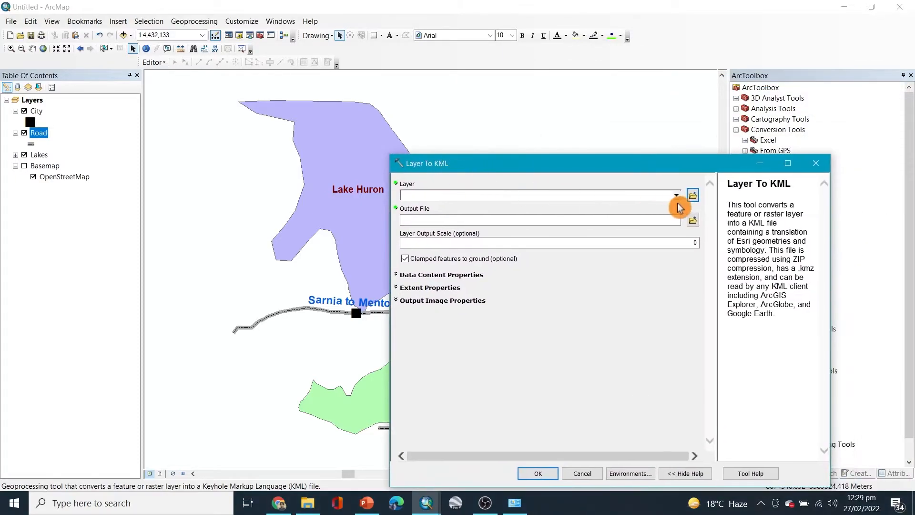
{"action": "left_click", "coordinate": [676, 195]}
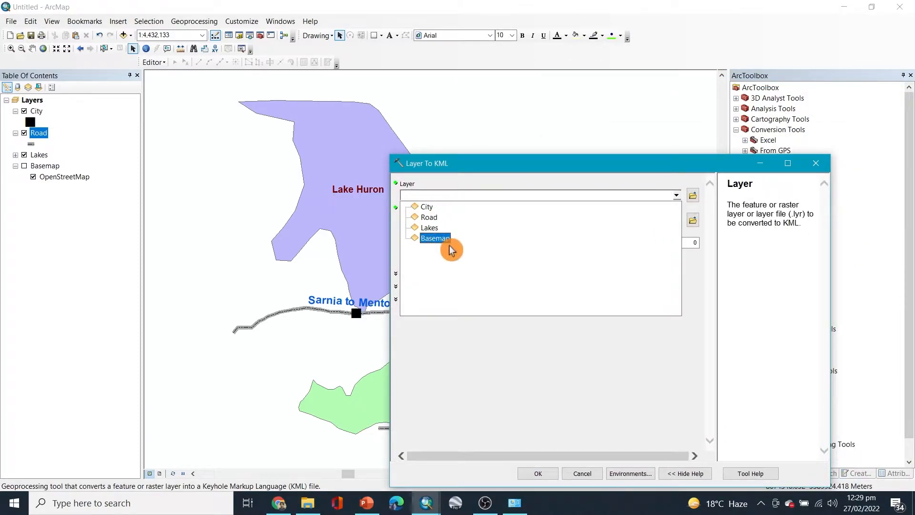
{"action": "left_click", "coordinate": [430, 226]}
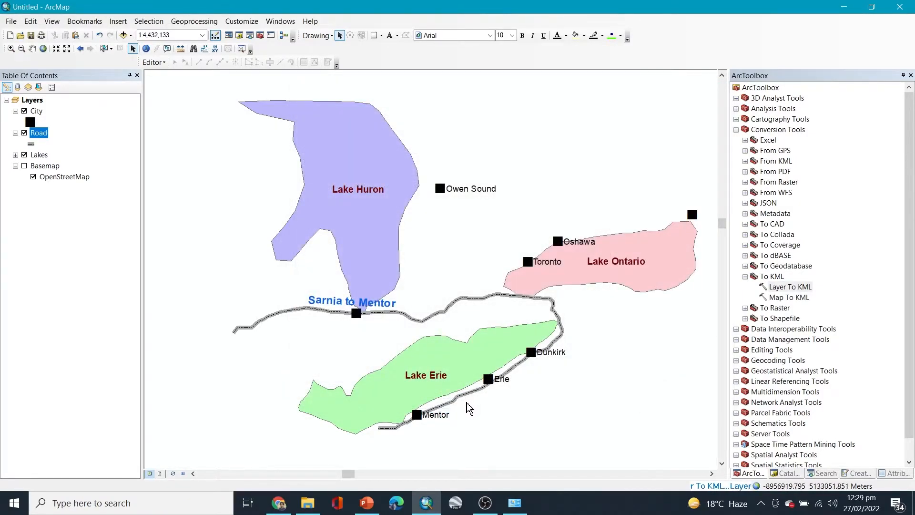
{"action": "mouse_move", "coordinate": [696, 491]}
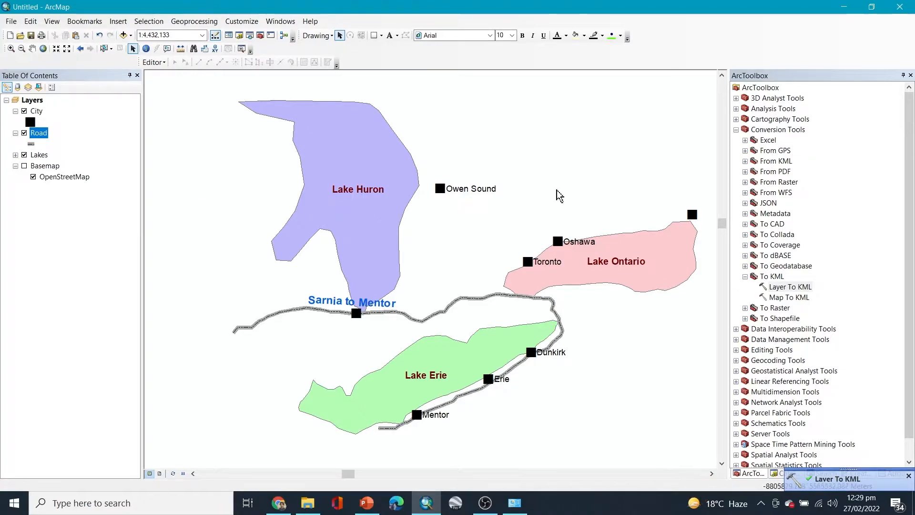
- Run Layer To KML with Road as the input layer
{"action": "double_click", "coordinate": [788, 287]}
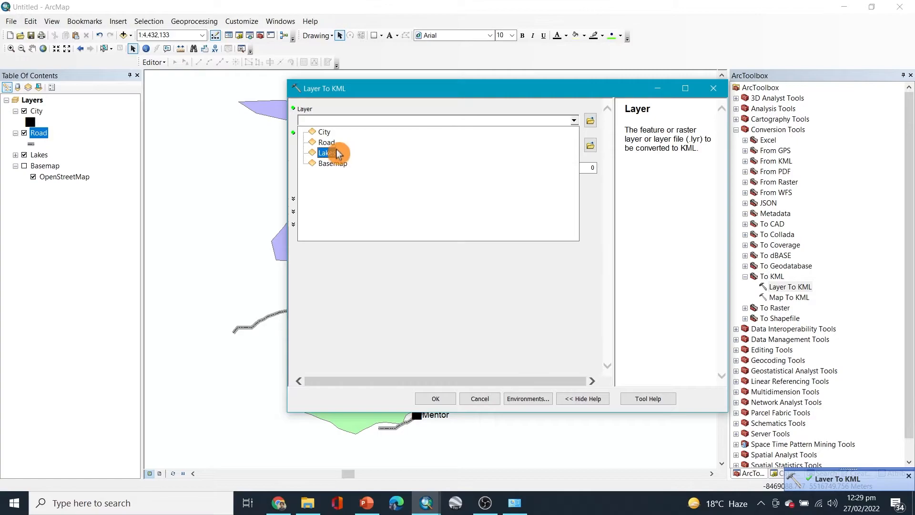
{"action": "left_click", "coordinate": [327, 142]}
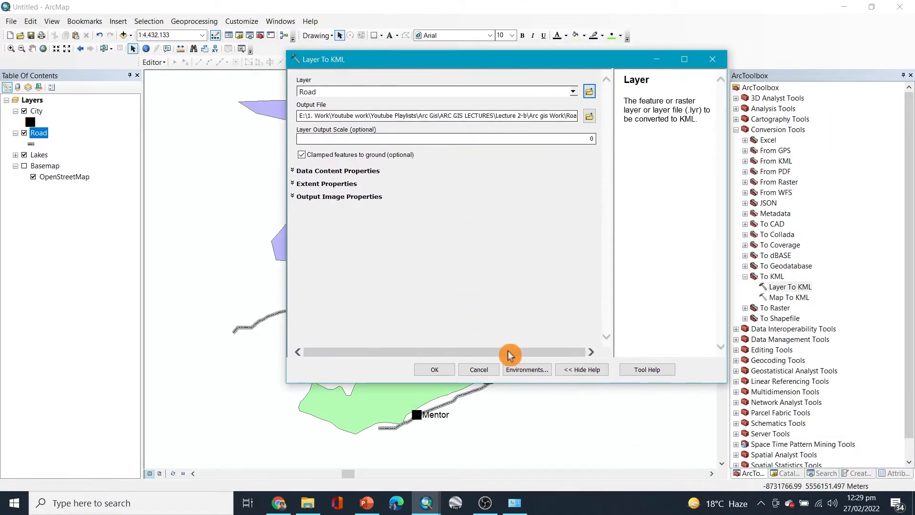
{"action": "left_click_drag", "start_coordinate": [320, 59], "coordinate": [346, 144]}
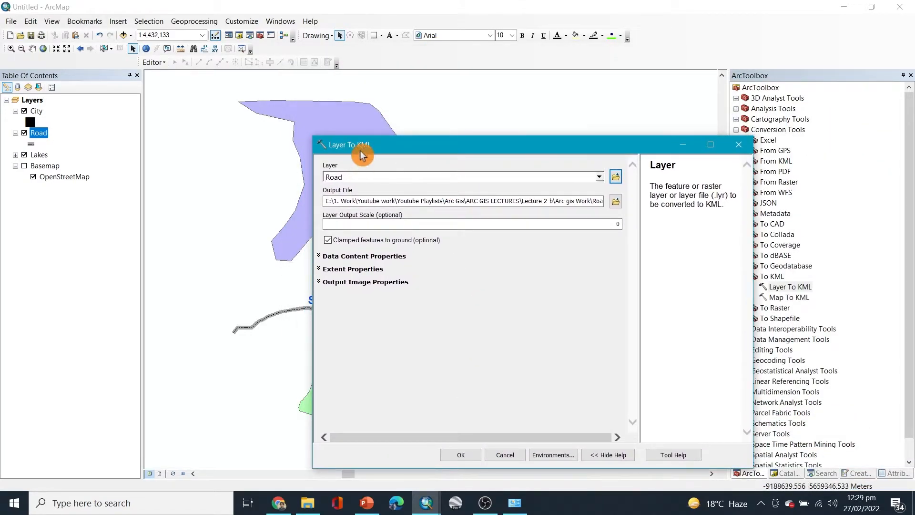
{"action": "mouse_move", "coordinate": [457, 368]}
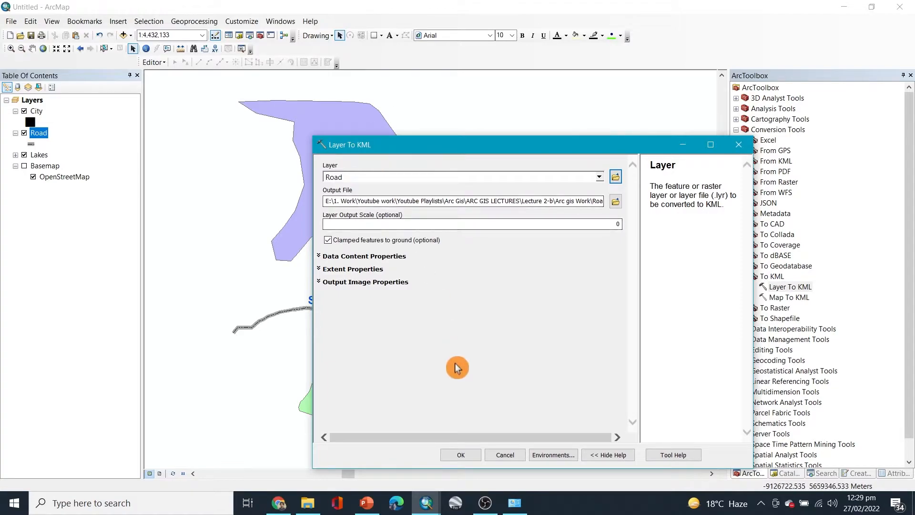
{"action": "left_click", "coordinate": [504, 455]}
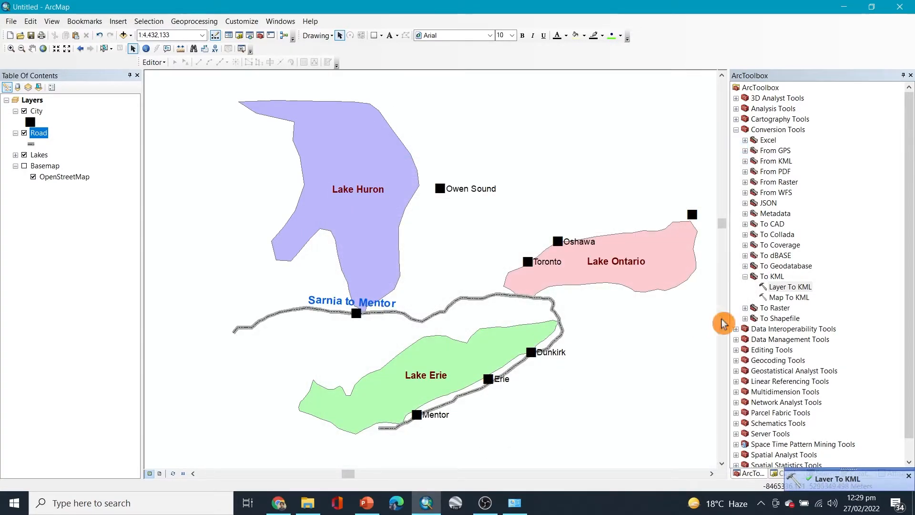
- Run Layer To KML on City, keeping the default output file
{"action": "double_click", "coordinate": [788, 286]}
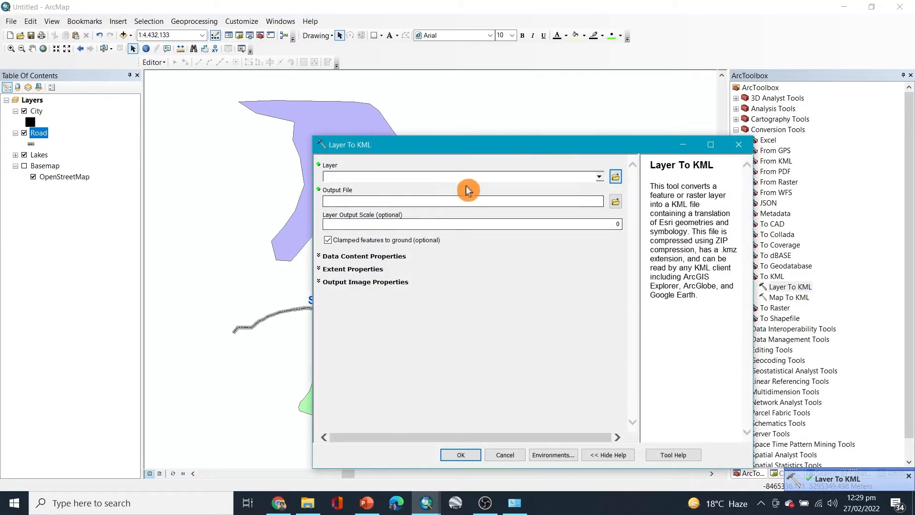
{"action": "left_click", "coordinate": [598, 176]}
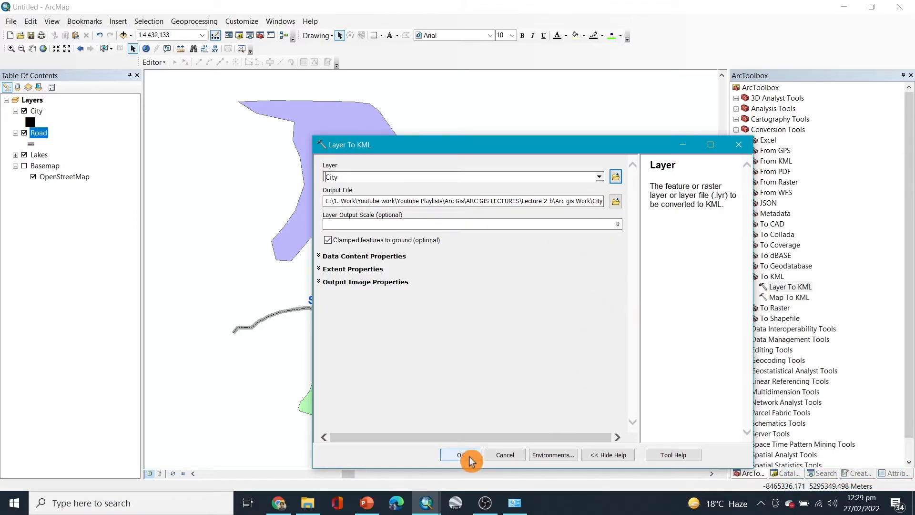
{"action": "left_click", "coordinate": [461, 455]}
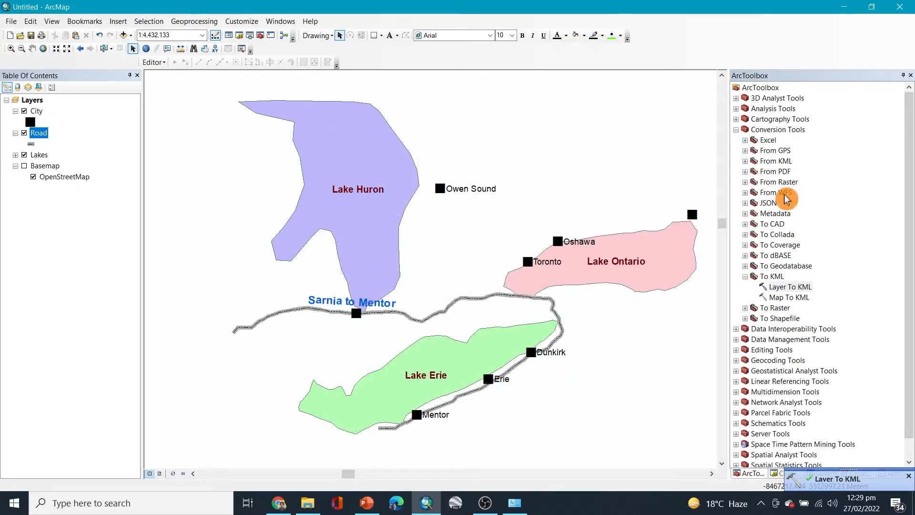
{"action": "mouse_move", "coordinate": [775, 228]}
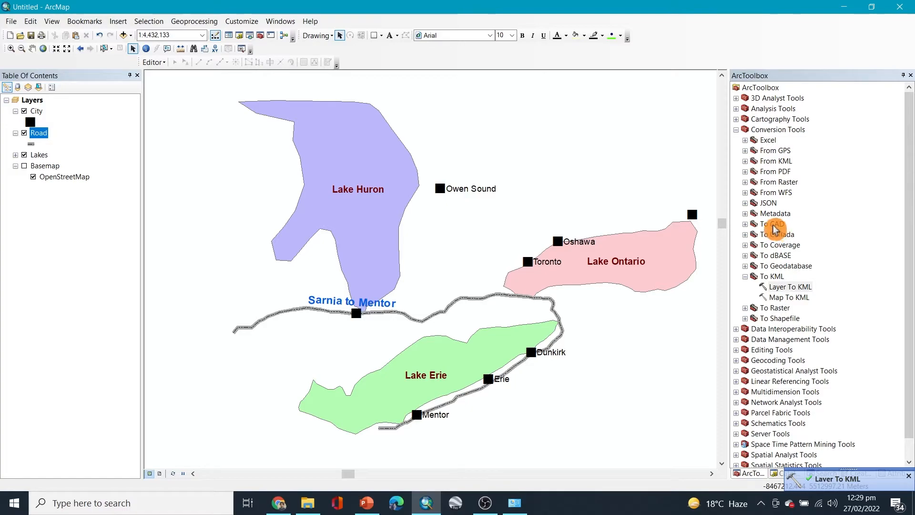
- Expand To CAD, then collapse both the To KML and To CAD toolsets
{"action": "left_click", "coordinate": [749, 224]}
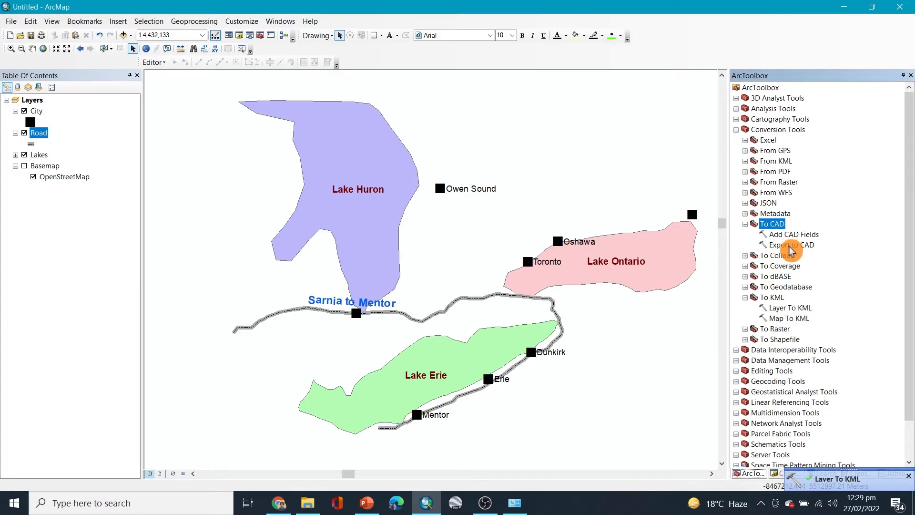
{"action": "mouse_move", "coordinate": [744, 294]}
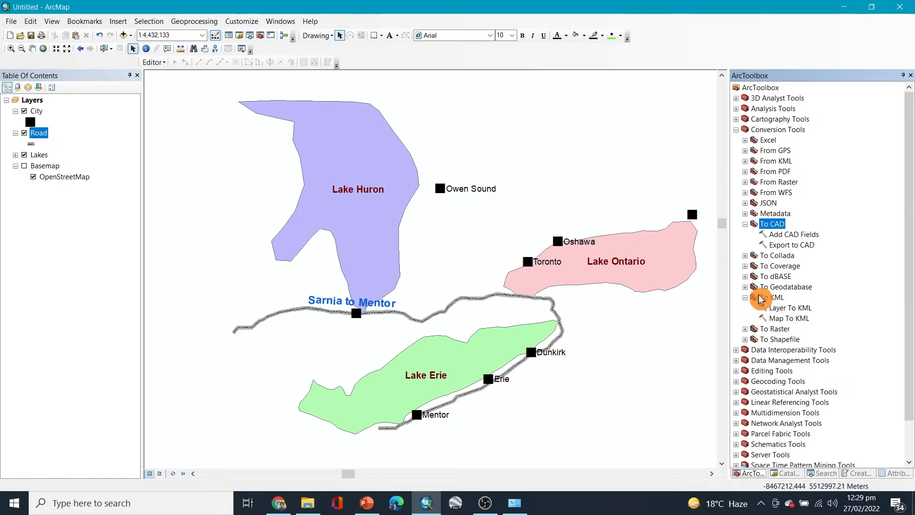
{"action": "left_click", "coordinate": [746, 297]}
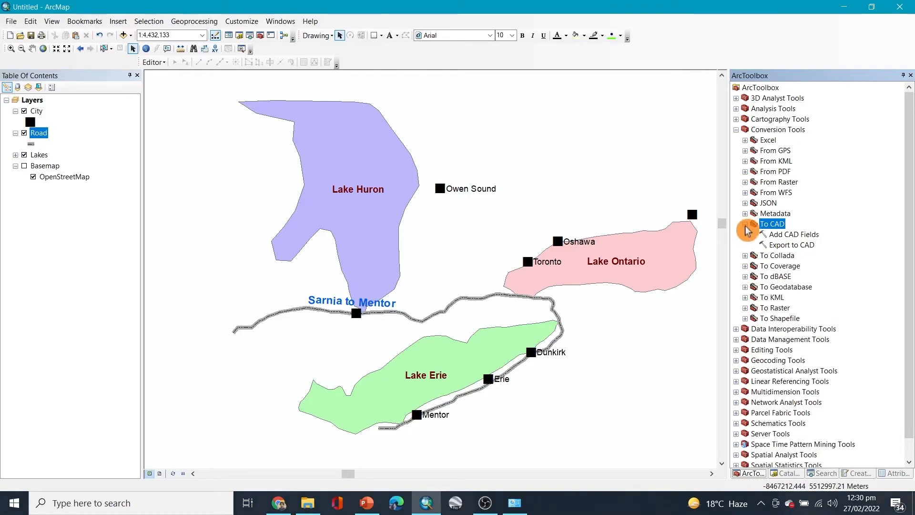
{"action": "left_click", "coordinate": [746, 223]}
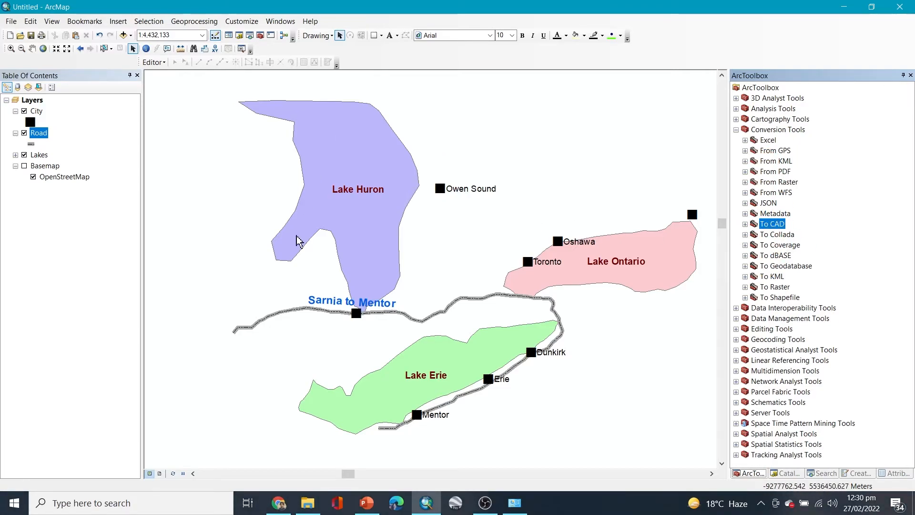
{"action": "mouse_move", "coordinate": [516, 348]}
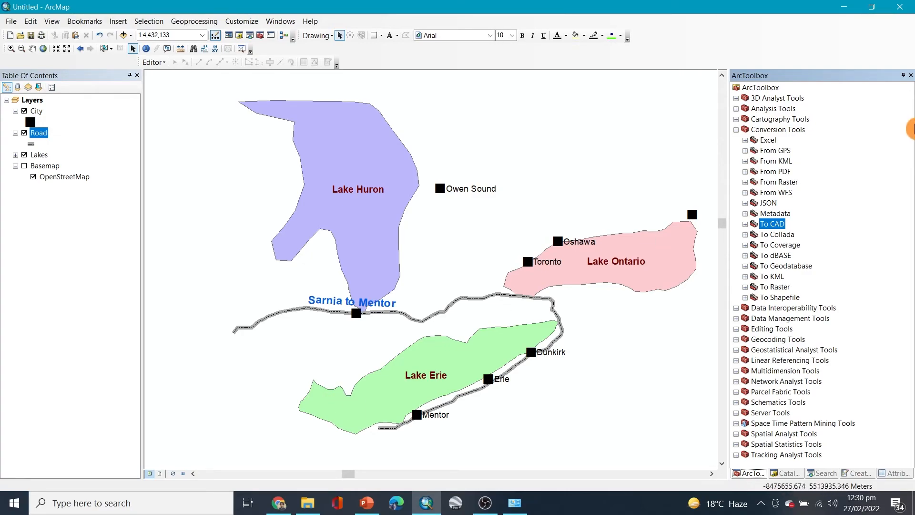
{"action": "mouse_move", "coordinate": [512, 421]}
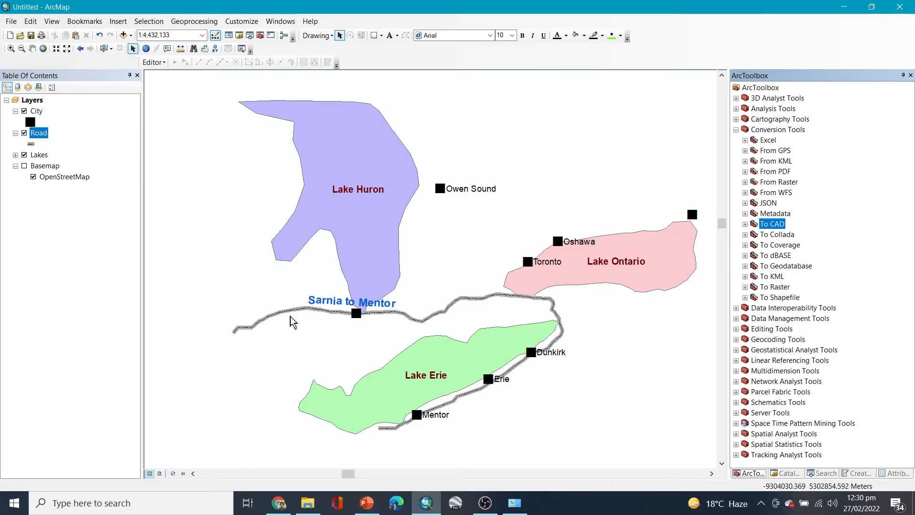
{"action": "mouse_move", "coordinate": [456, 259]}
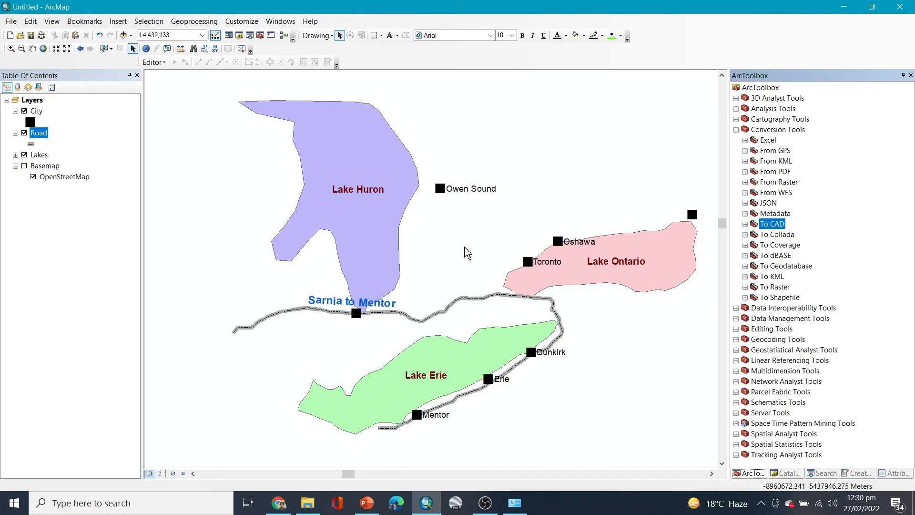
{"action": "mouse_move", "coordinate": [372, 411]}
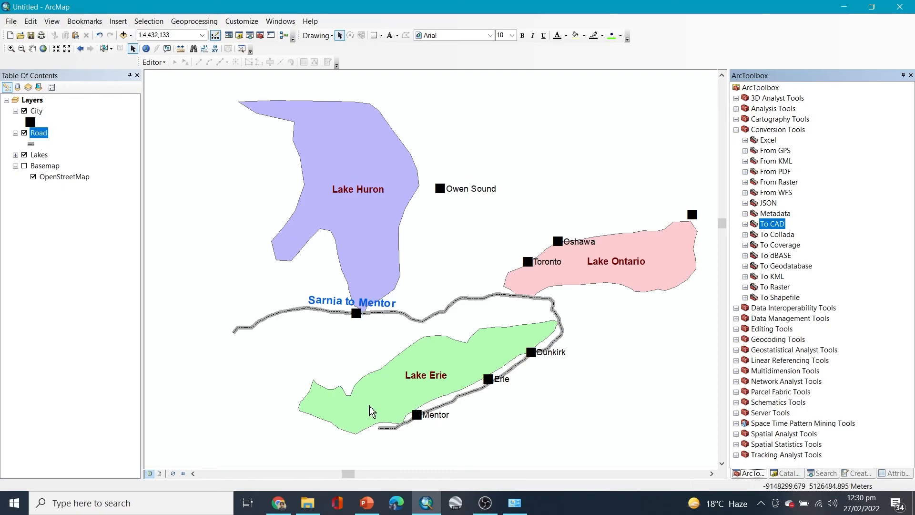